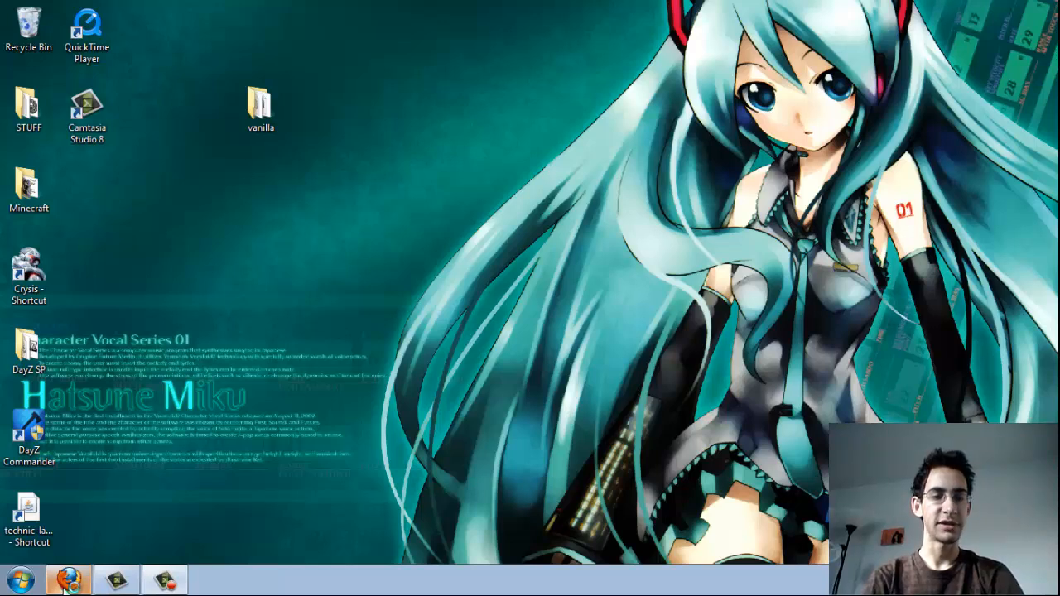
pyautogui.moveTo(196, 418)
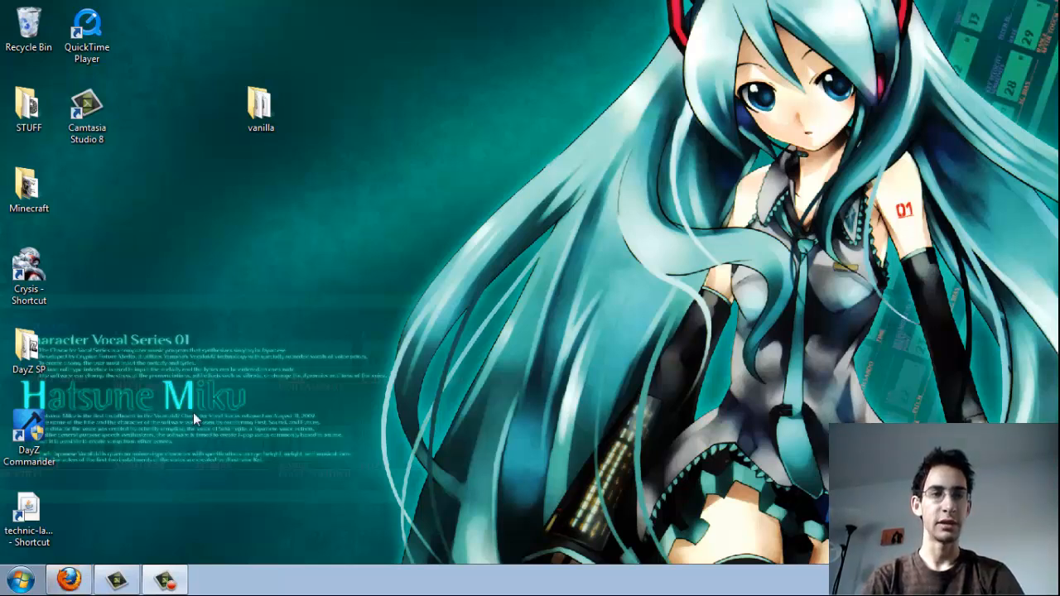
# - Launch Firefox and close the Google tab, leaving only the Radical Roachs forum page
pyautogui.click(66, 578)
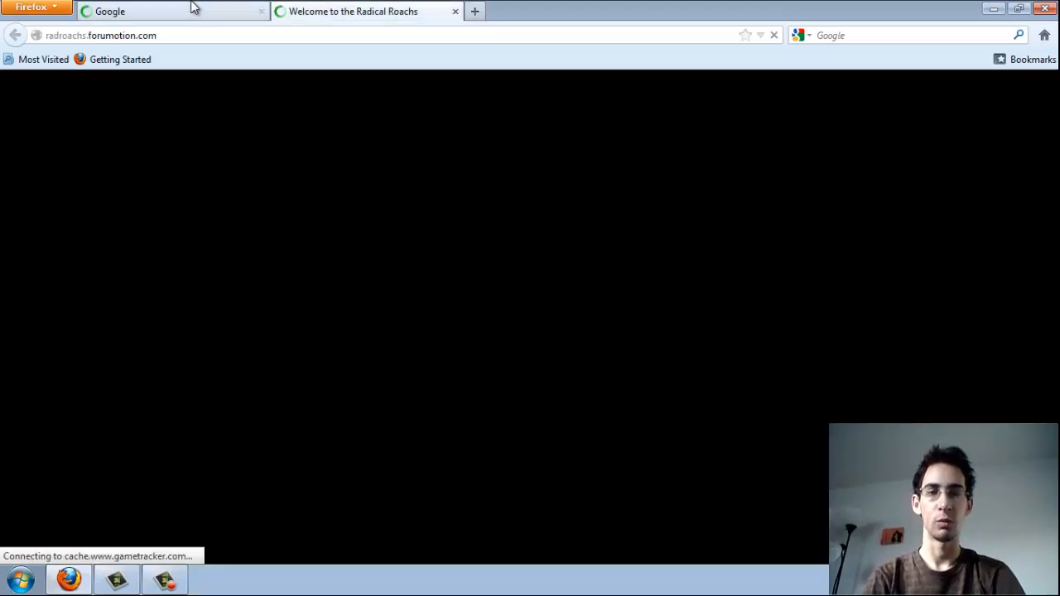
pyautogui.moveTo(174, 10)
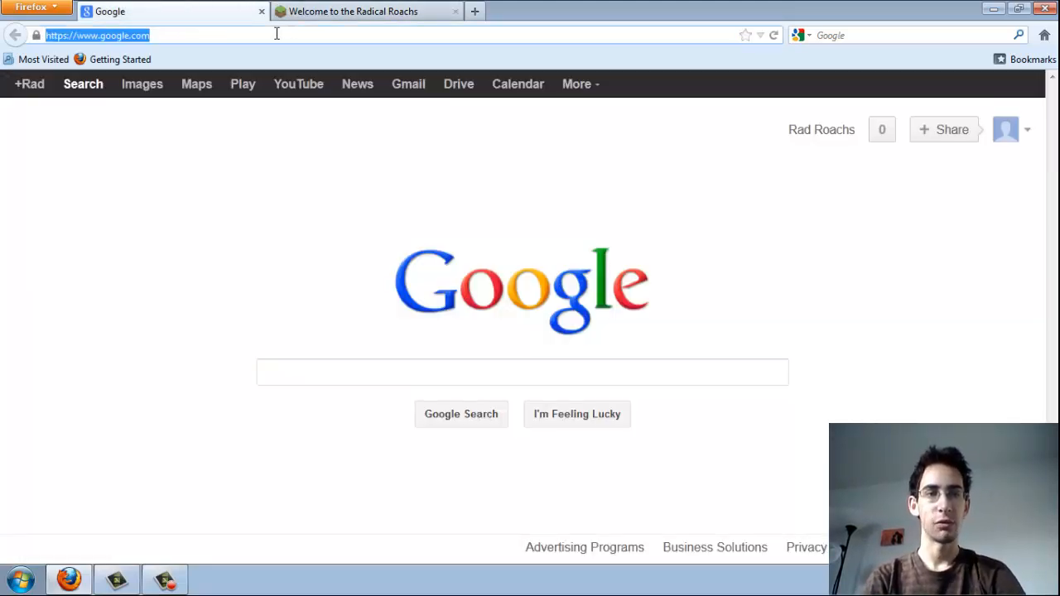
pyautogui.moveTo(262, 12)
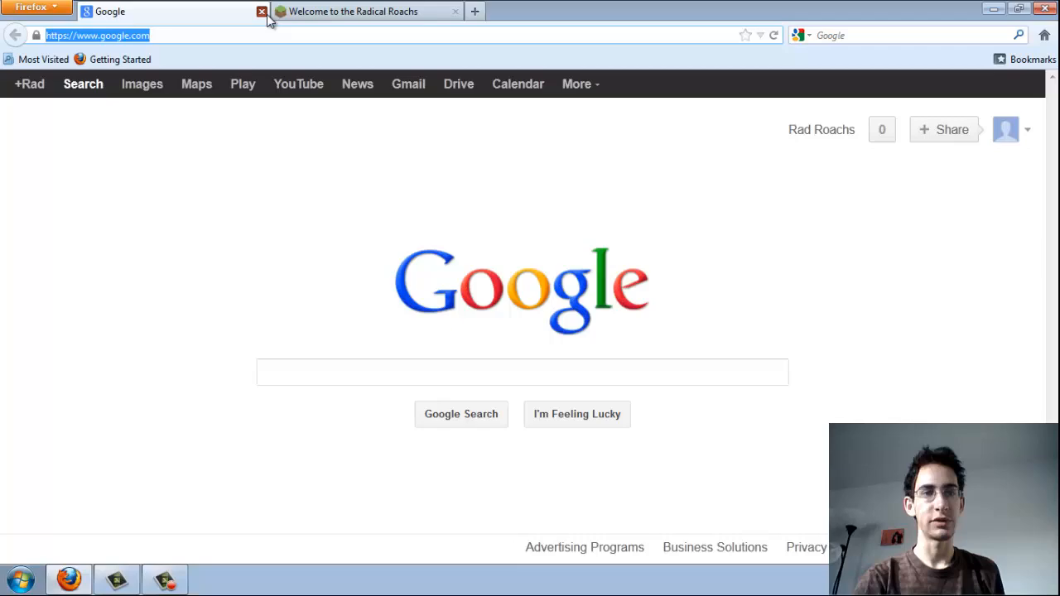
pyautogui.click(262, 11)
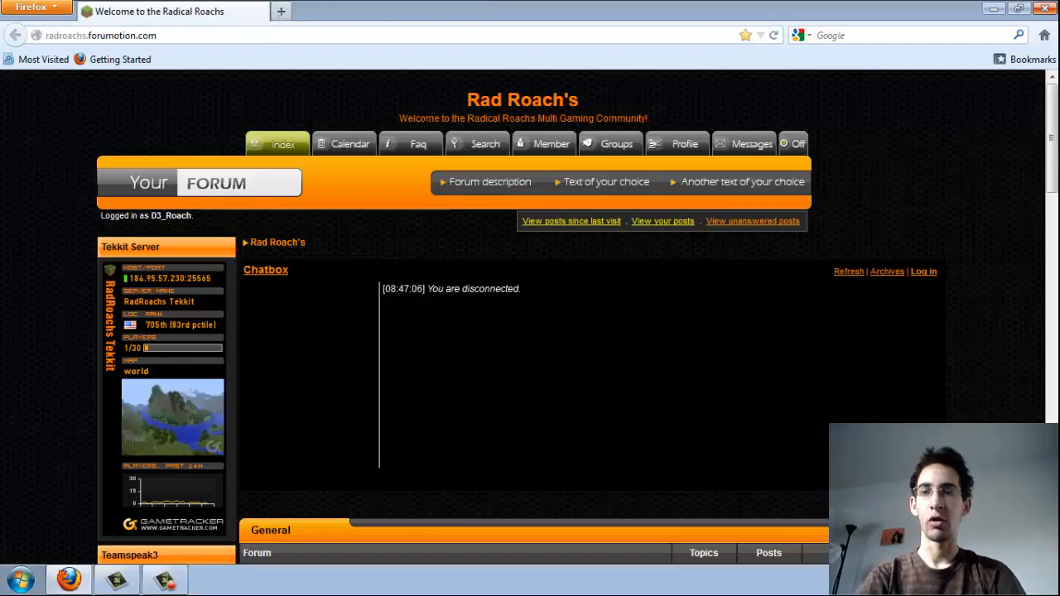
# - Bring up the Start menu's program list to launch iExplorer
pyautogui.click(20, 578)
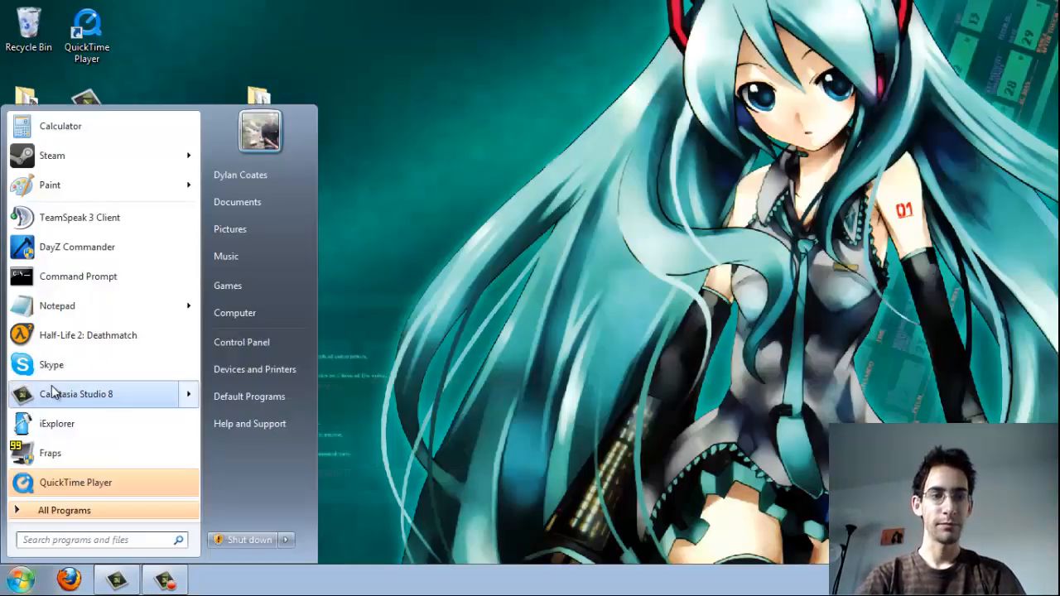
pyautogui.moveTo(56, 424)
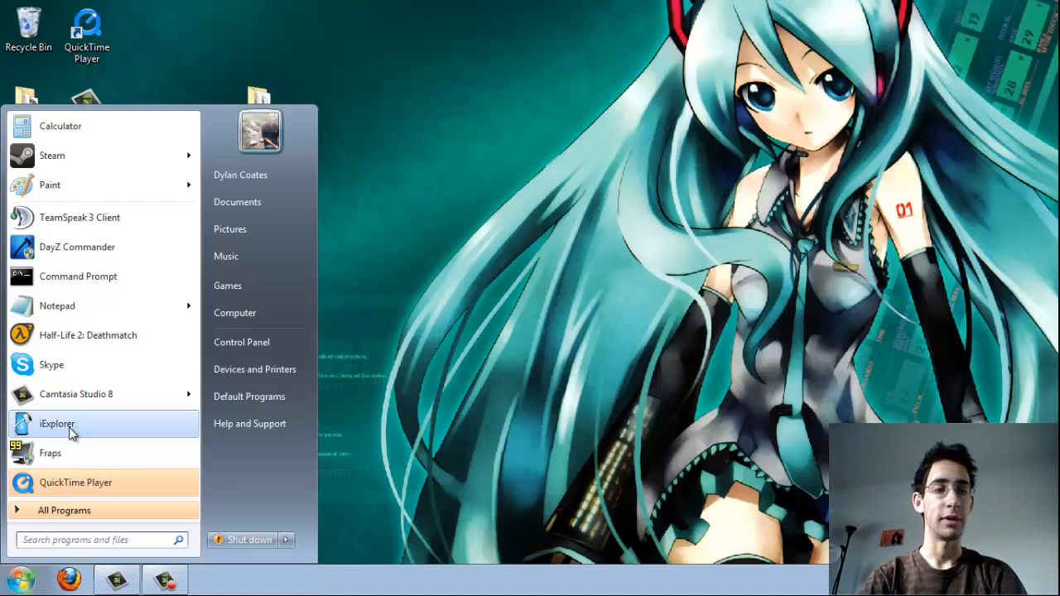
pyautogui.moveTo(57, 434)
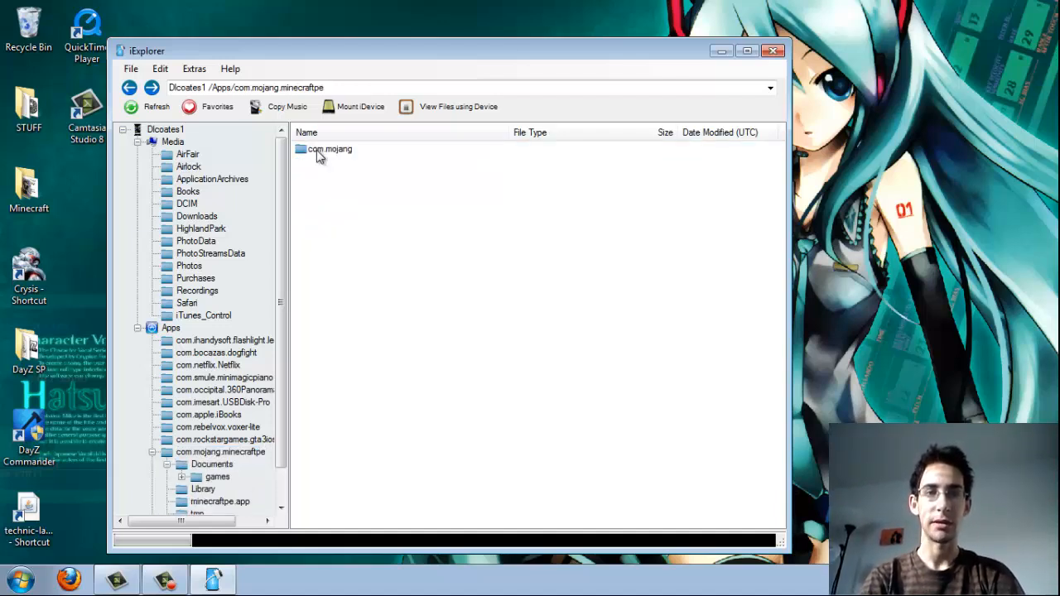
# - Expand com.mojang and minecraftWorlds to reveal the Roach, Test and vanilla worlds
pyautogui.doubleClick(328, 149)
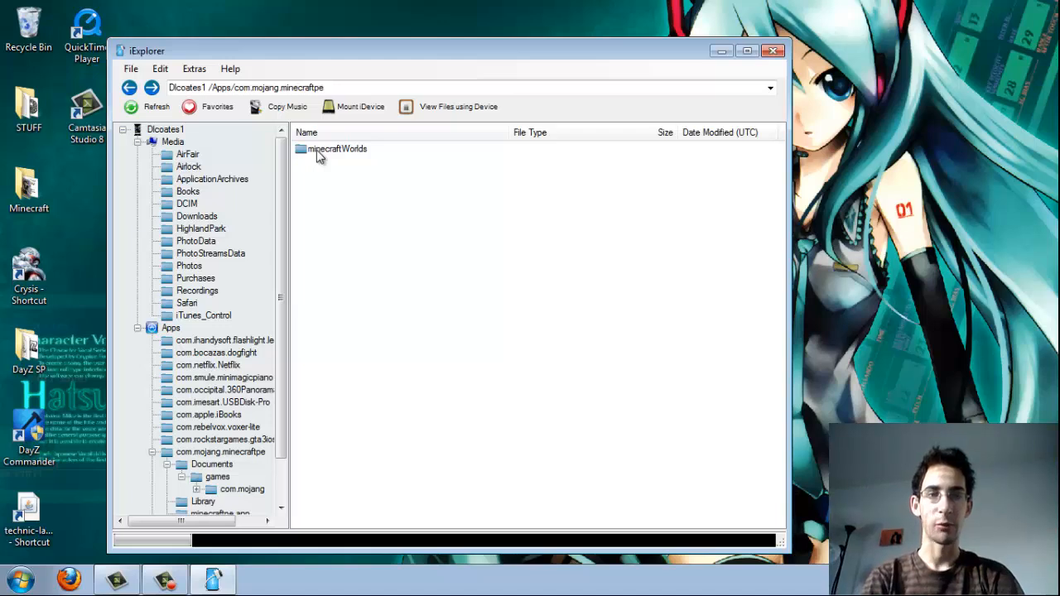
pyautogui.doubleClick(338, 149)
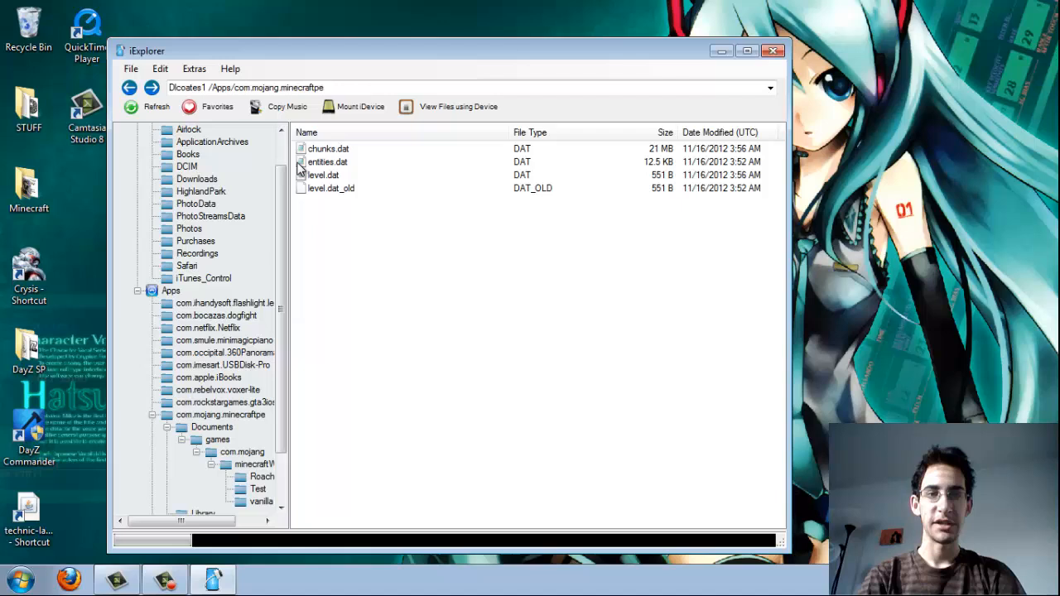
pyautogui.moveTo(377, 199)
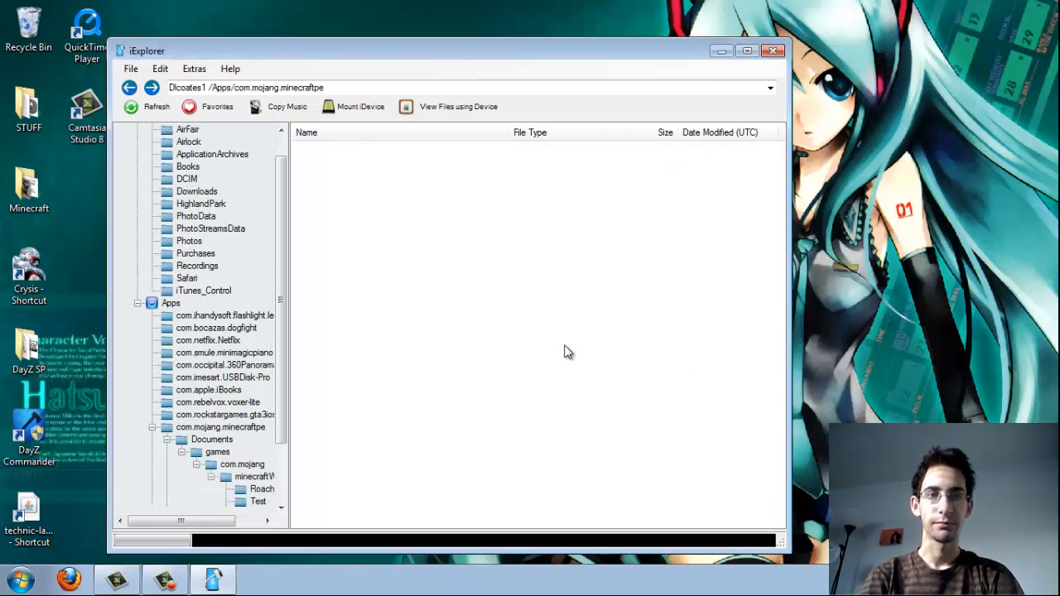
# - Select the Roach world's chunks.dat and remove it, leaving entities.dat, level.dat and level.dat_old
pyautogui.scroll(-3)
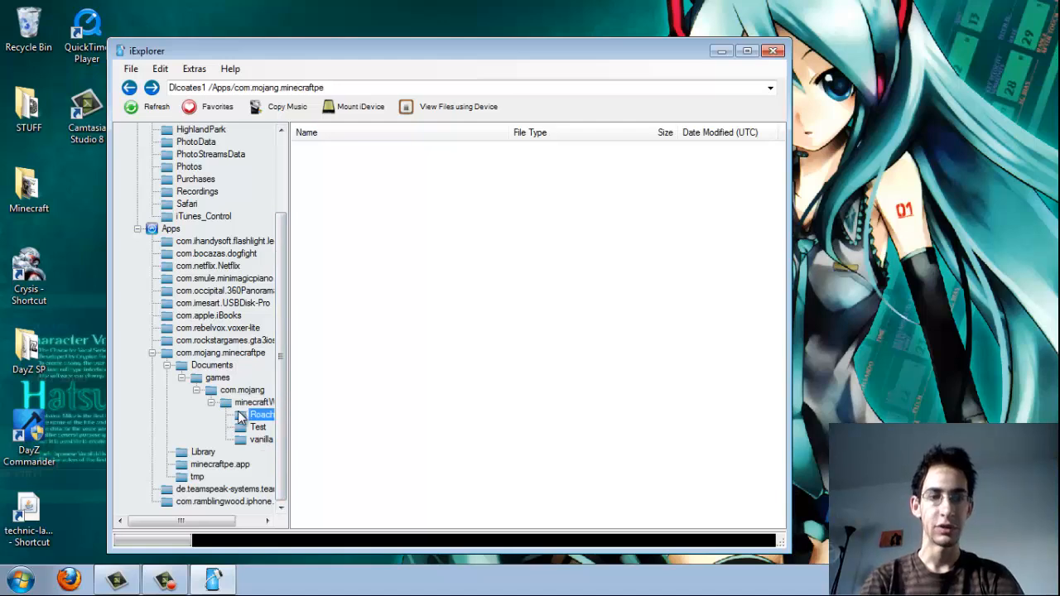
pyautogui.click(262, 414)
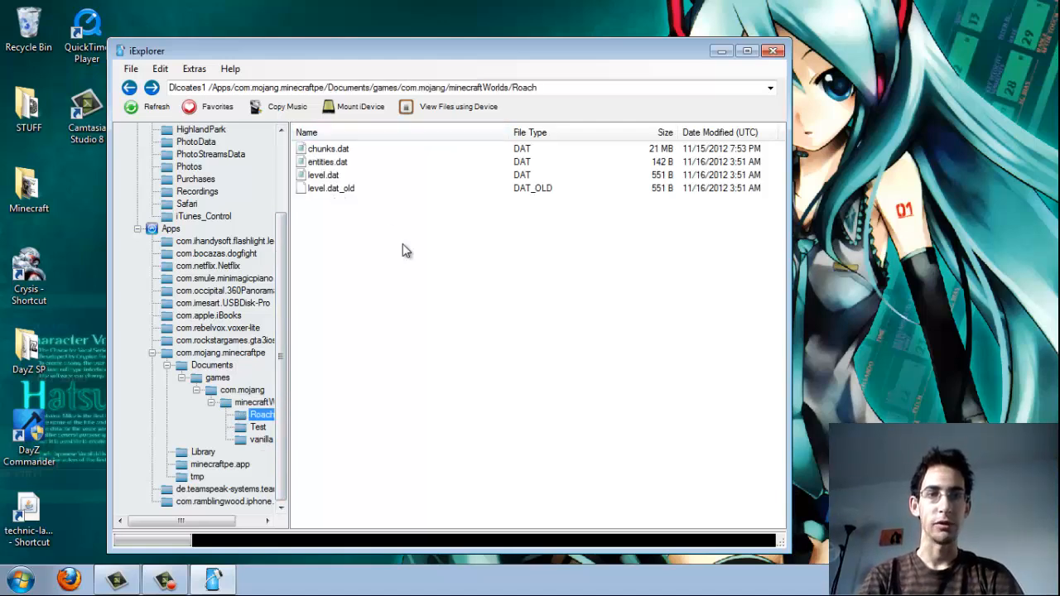
pyautogui.moveTo(298, 153)
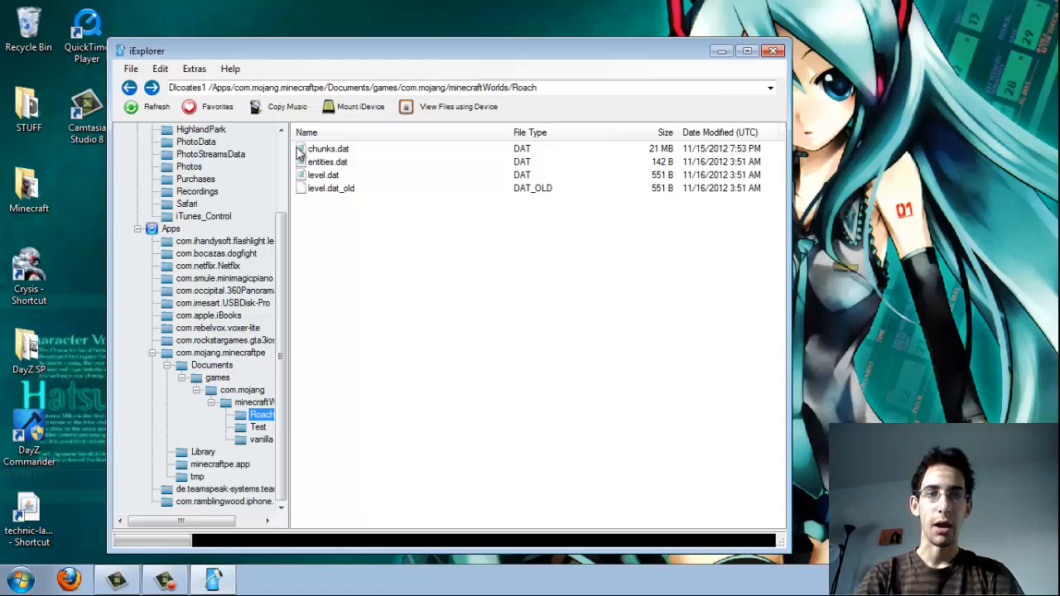
pyautogui.click(328, 149)
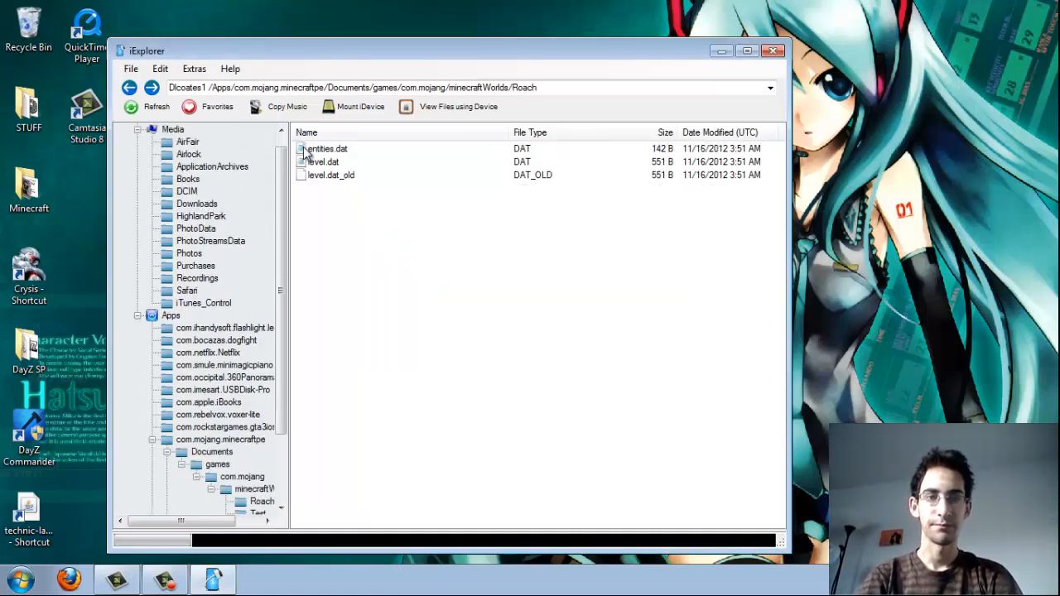
pyautogui.scroll(-3)
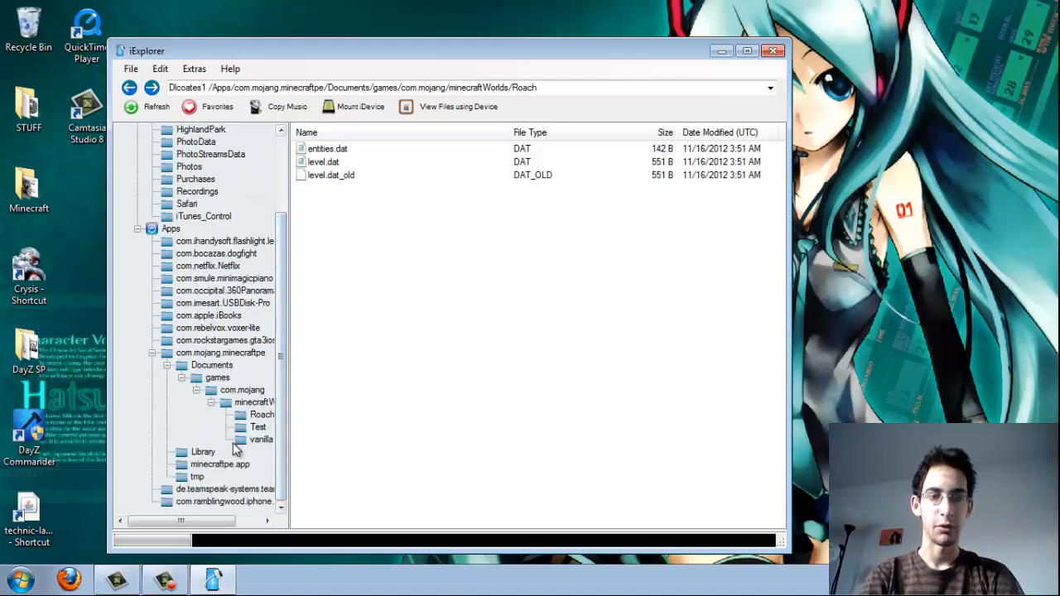
# - Copy the vanilla world's 21 MB chunks.dat to the desktop and return to the Roach world's files
pyautogui.click(262, 439)
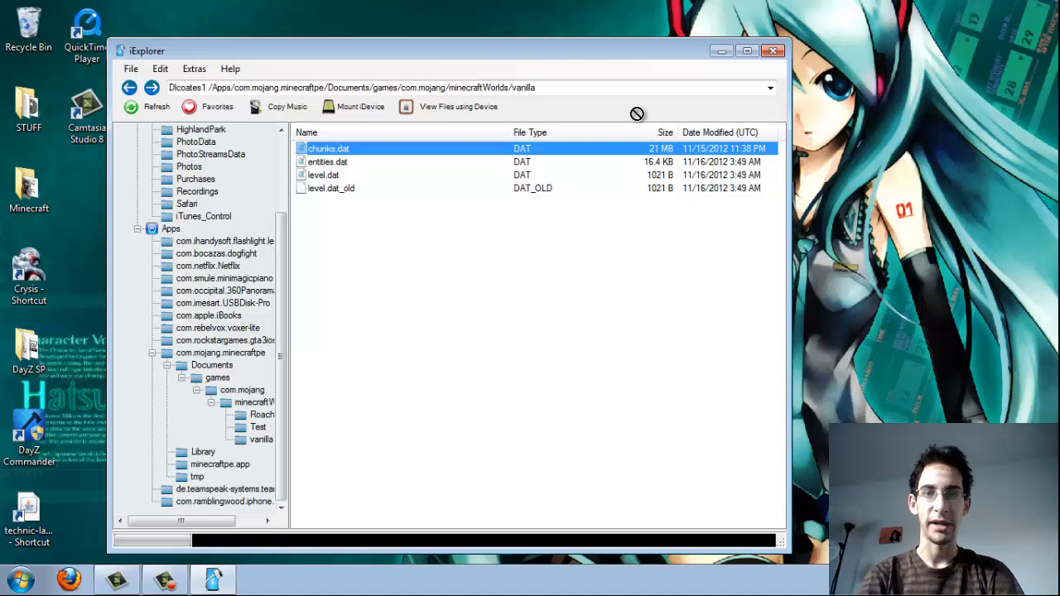
pyautogui.moveTo(908, 162)
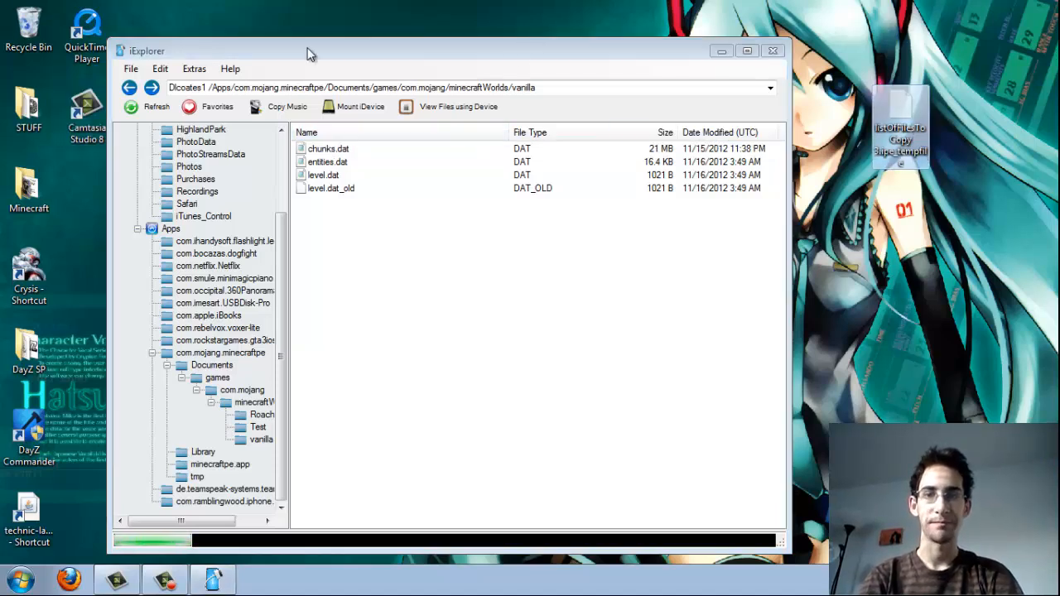
pyautogui.moveTo(261, 417)
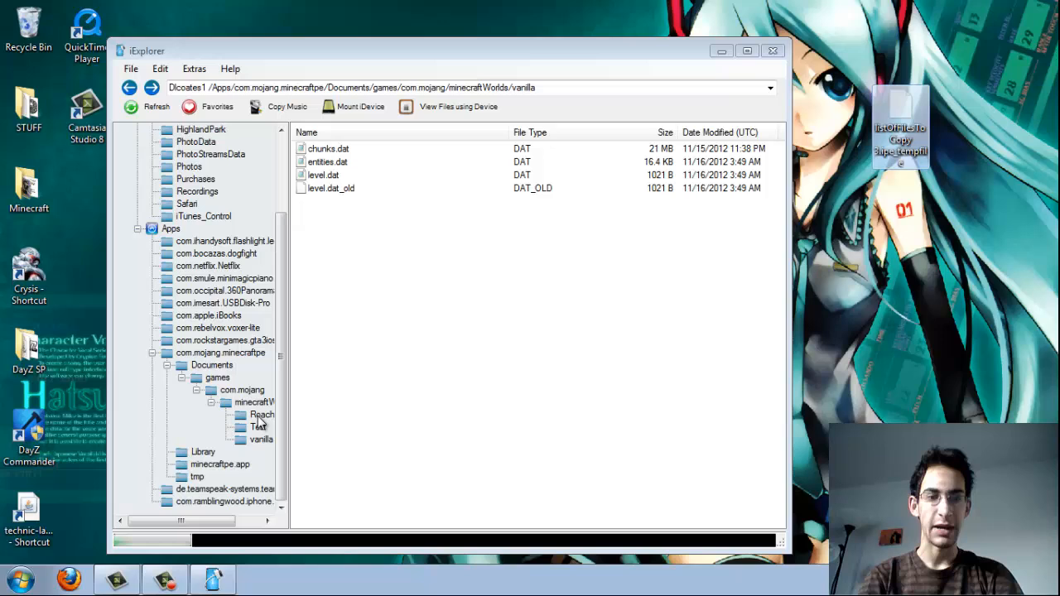
pyautogui.click(262, 414)
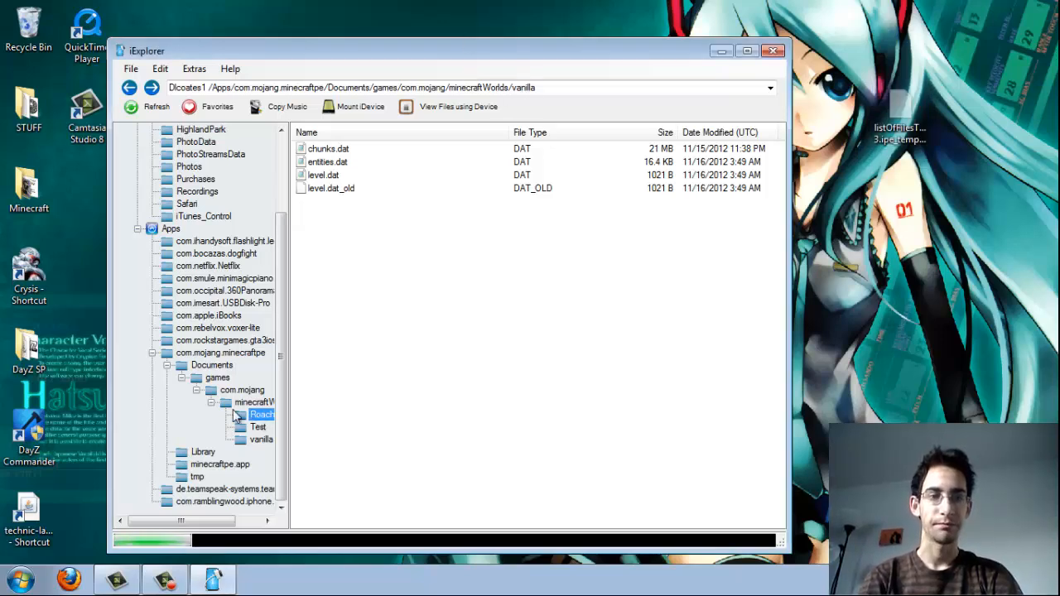
pyautogui.moveTo(281, 285)
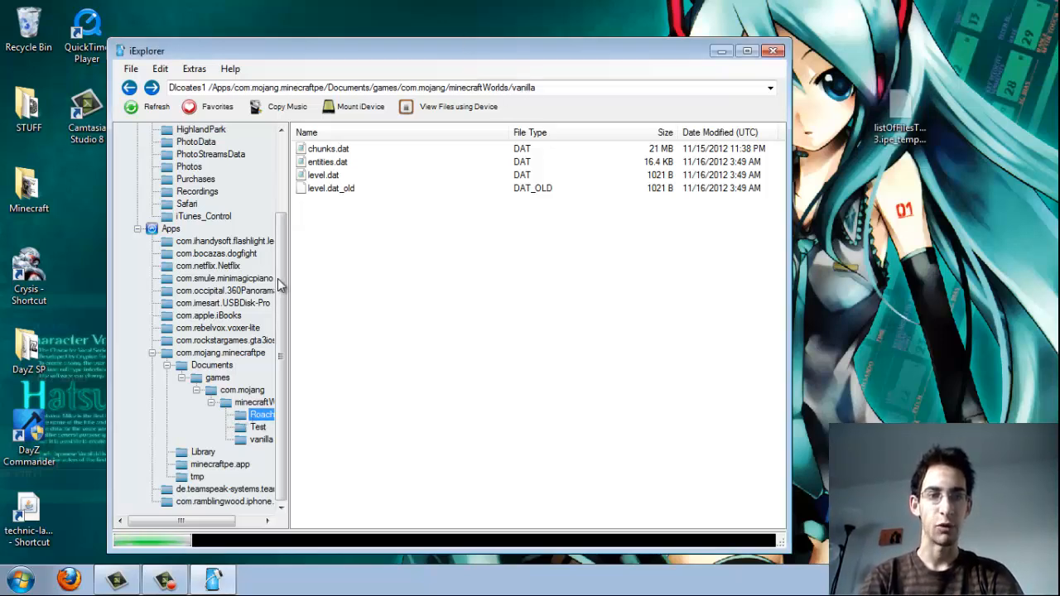
pyautogui.moveTo(285, 366)
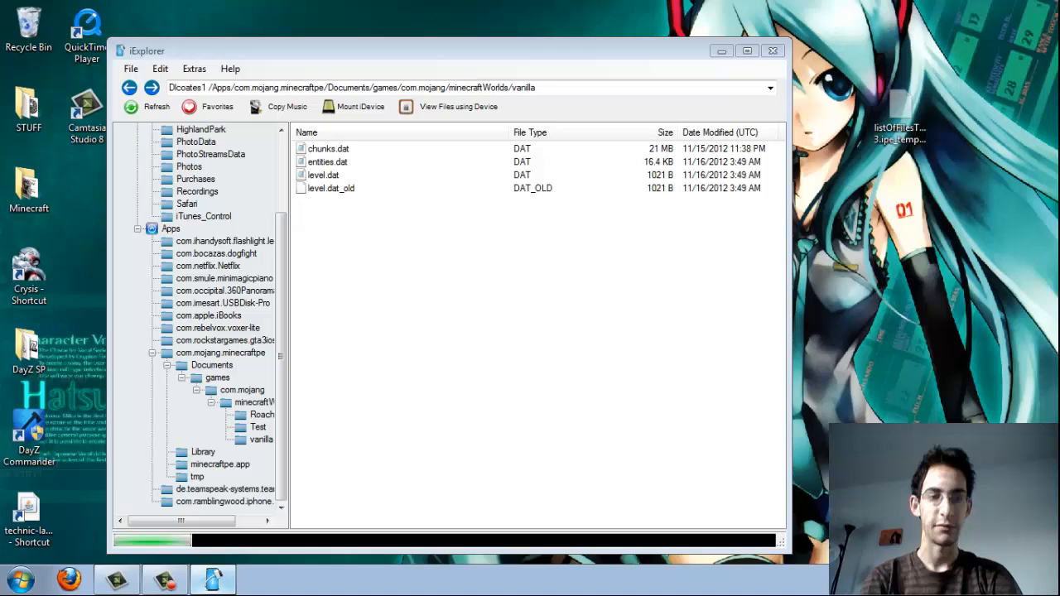
pyautogui.click(261, 414)
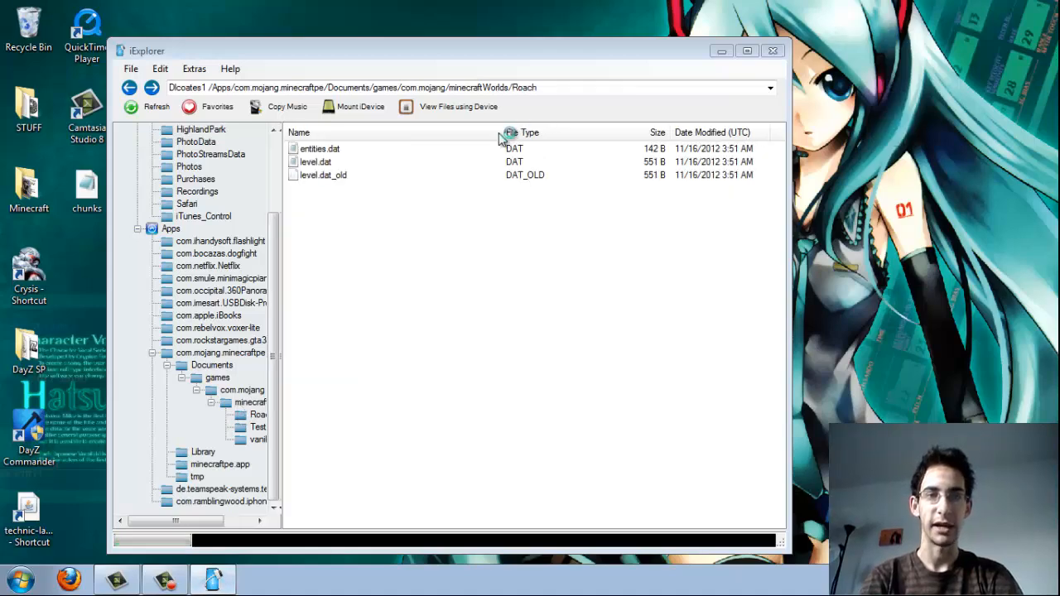
pyautogui.moveTo(331, 59)
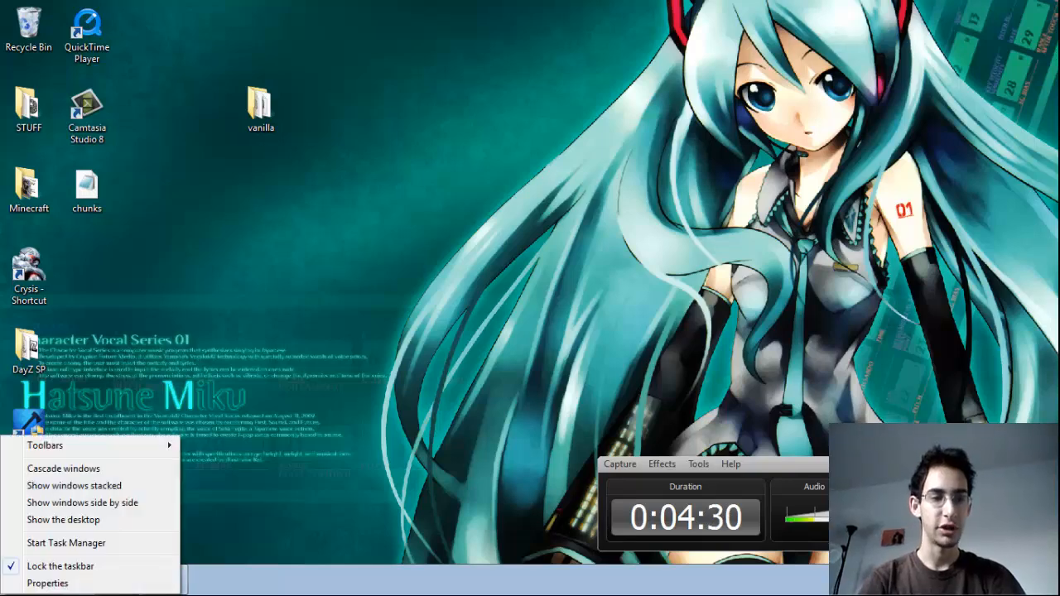
# - Relaunch iExplorer and dismiss the 'now called iExplorer' rename notice
pyautogui.click(13, 576)
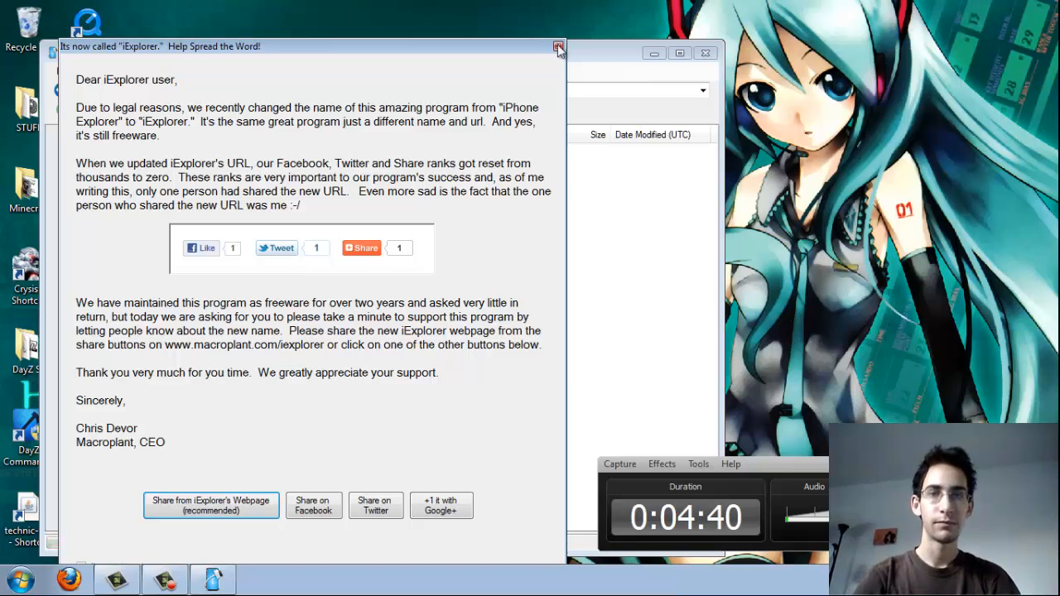
pyautogui.click(558, 46)
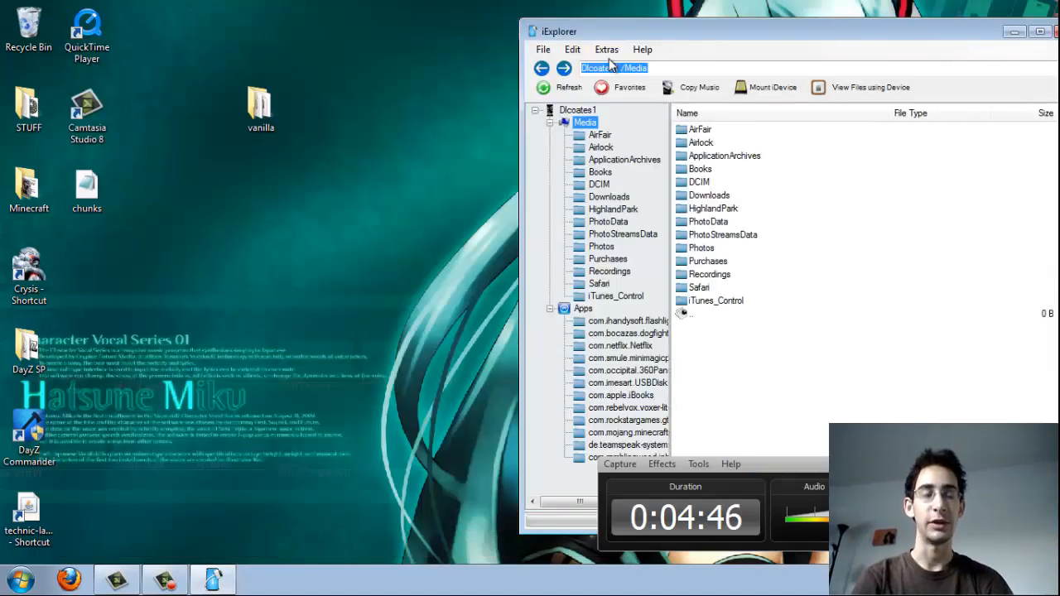
pyautogui.moveTo(259, 187)
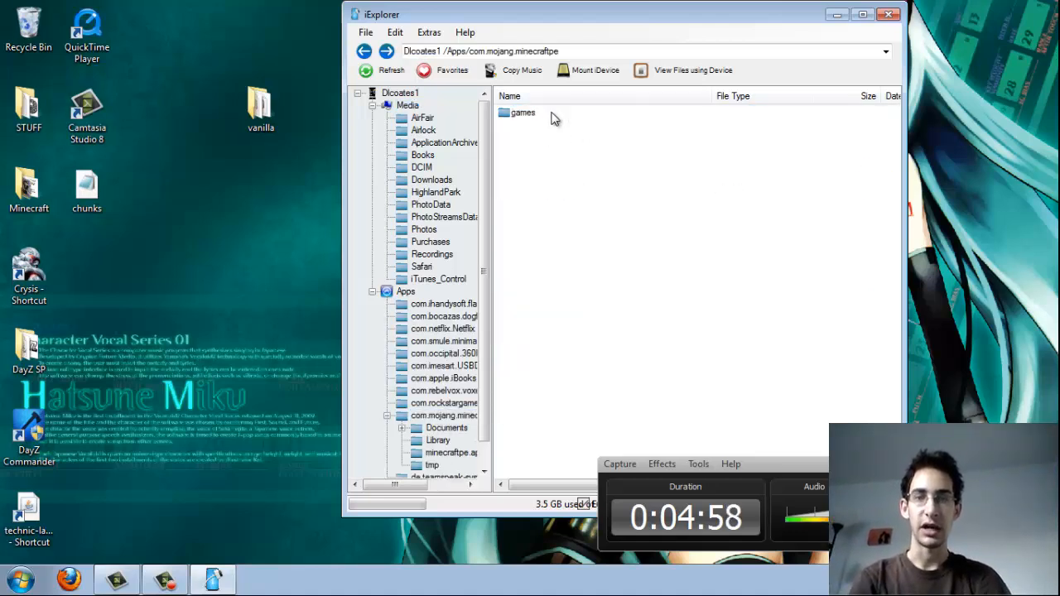
# - Navigate into the minecraftWorlds folder listing the Roach, Test and vanilla worlds
pyautogui.doubleClick(524, 112)
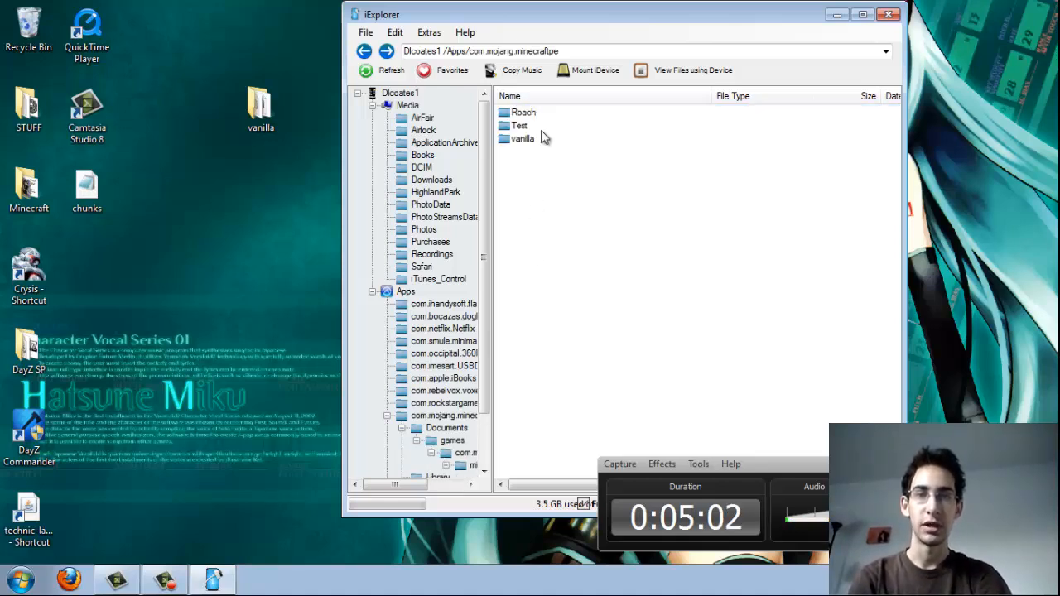
# - Select the Roach world folder and copy it to the desktop beside vanilla
pyautogui.click(523, 112)
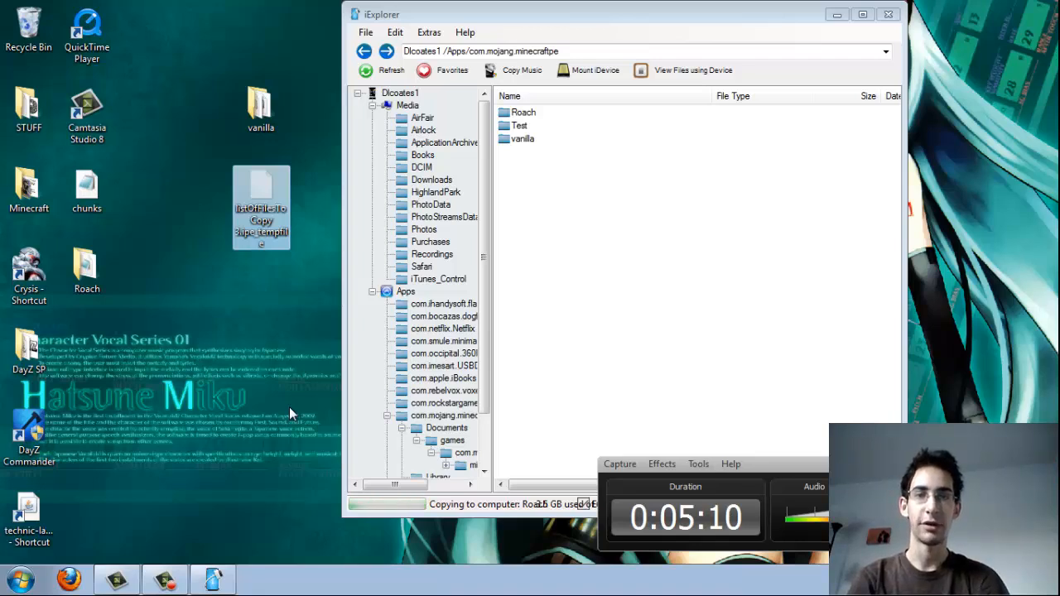
pyautogui.moveTo(313, 252)
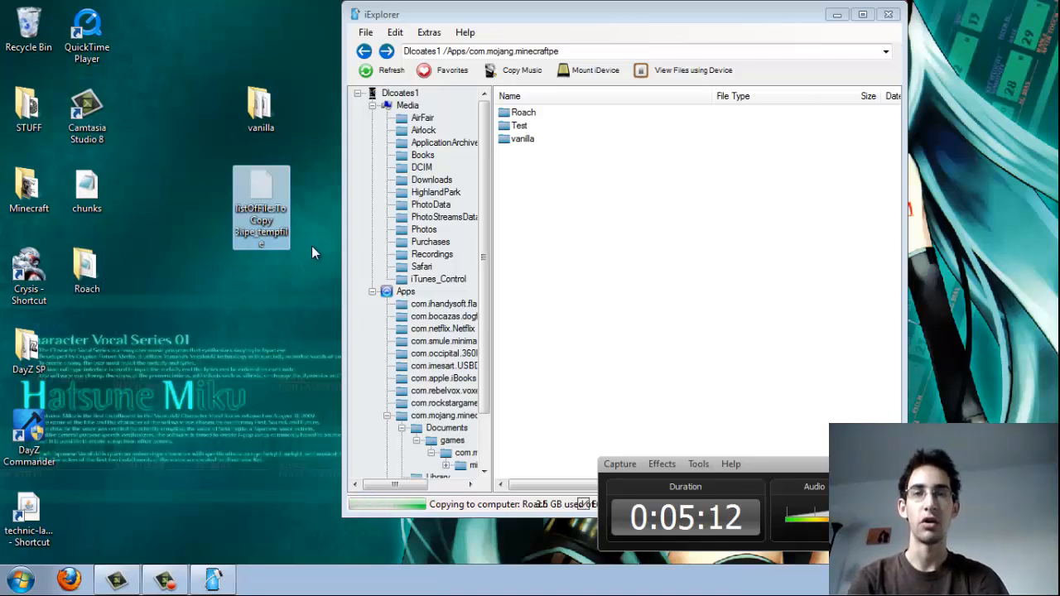
pyautogui.moveTo(611, 281)
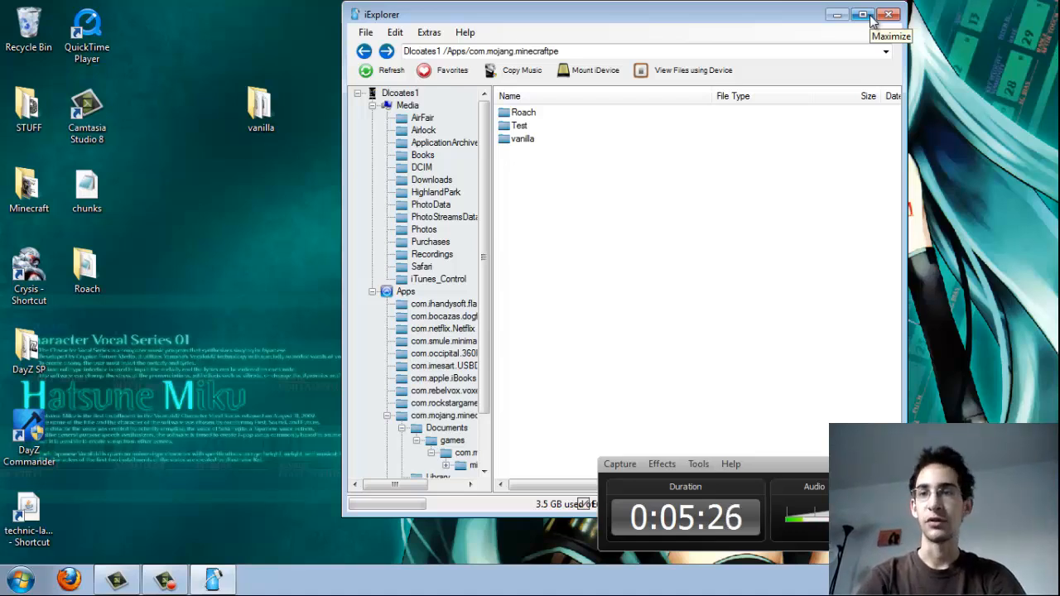
pyautogui.moveTo(869, 24)
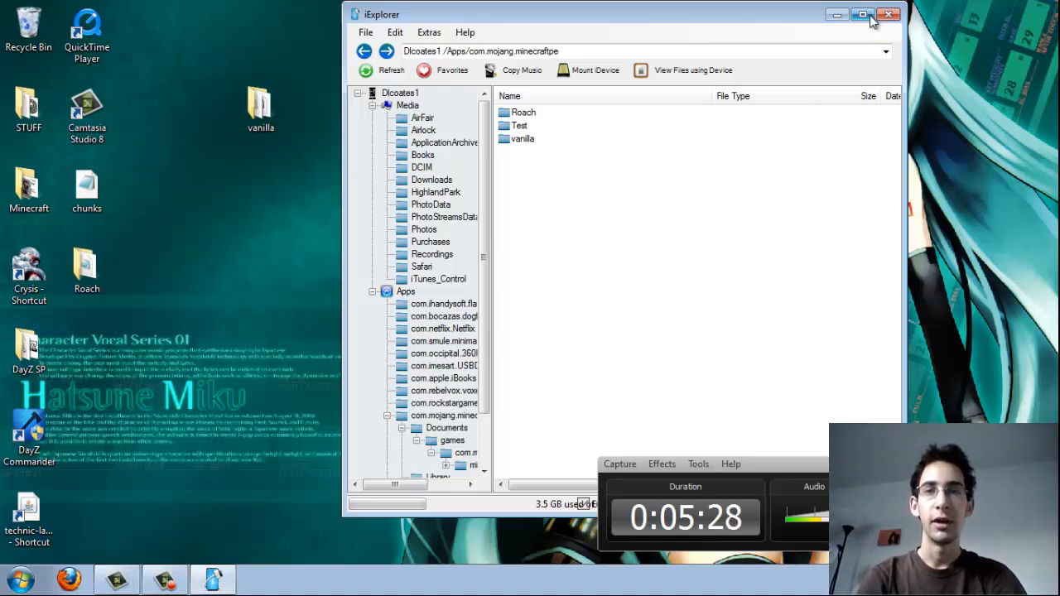